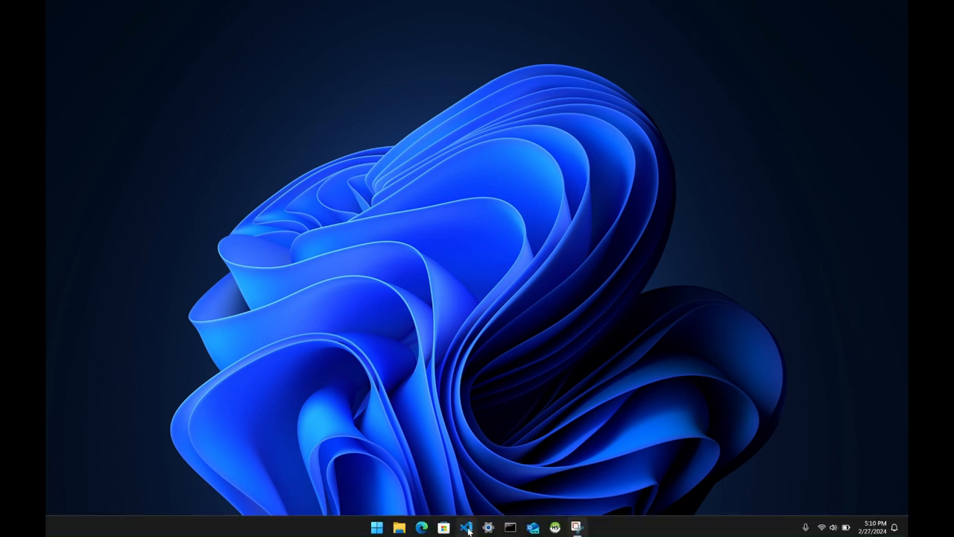
- Launch VS Code from the desktop with the Java problems workspace showing App.java
click(465, 525)
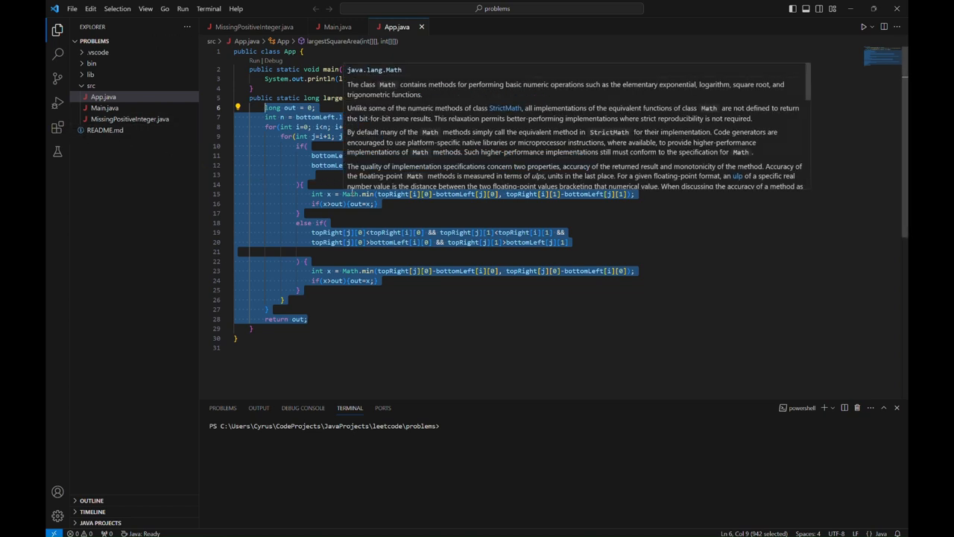
mouse_move(57, 126)
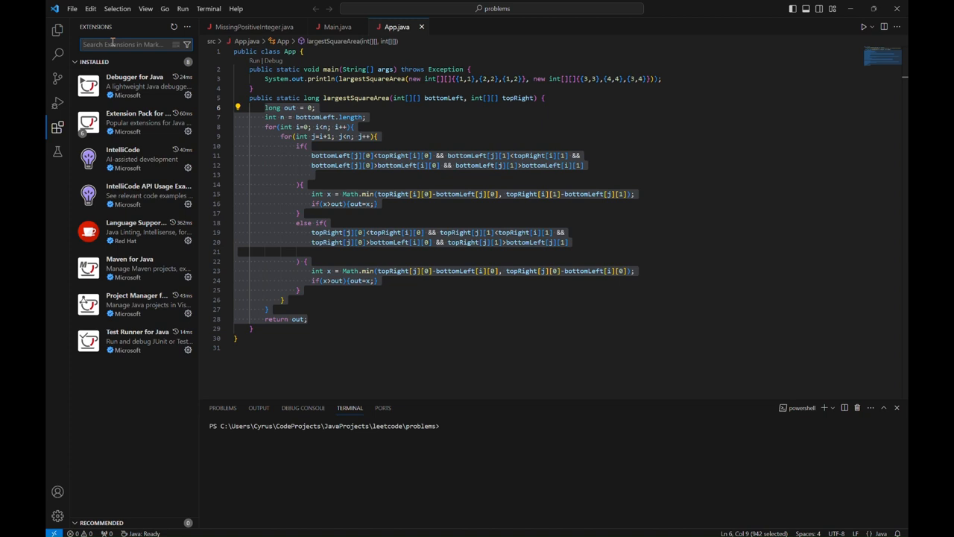
- Search the Extensions marketplace for 'spring boot extension' and browse the results
text(spring boot extension)
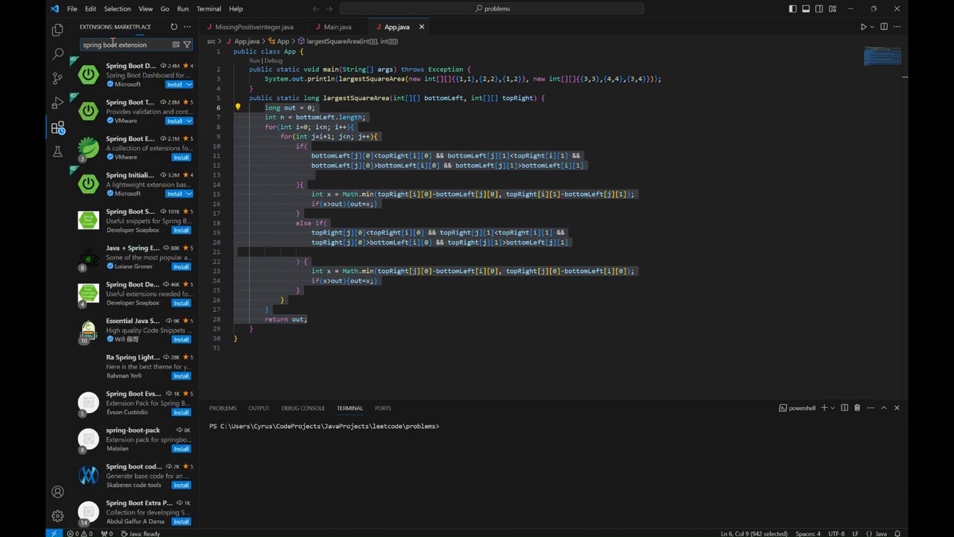
scroll(down, 3)
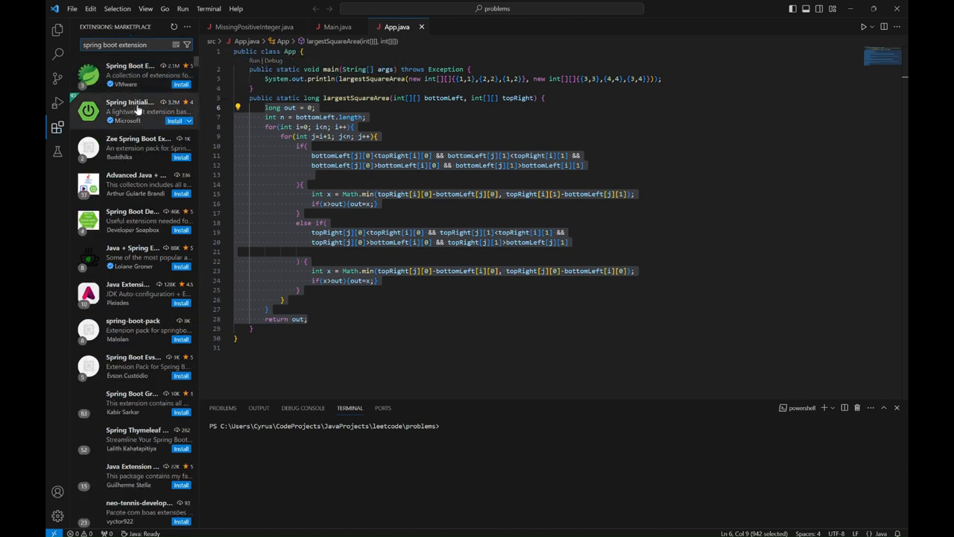
mouse_move(137, 77)
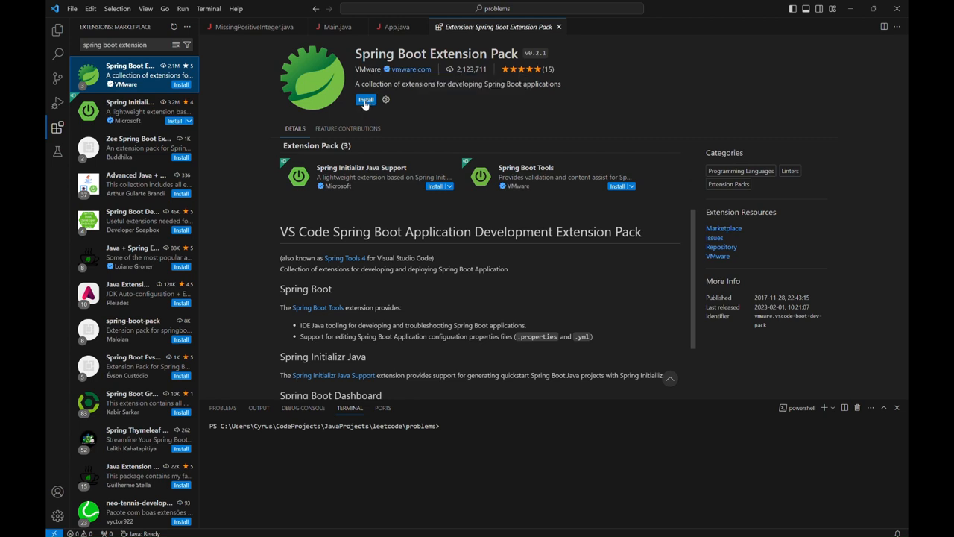
- Install the Spring Boot Extension Pack by VMware from the search results
click(364, 98)
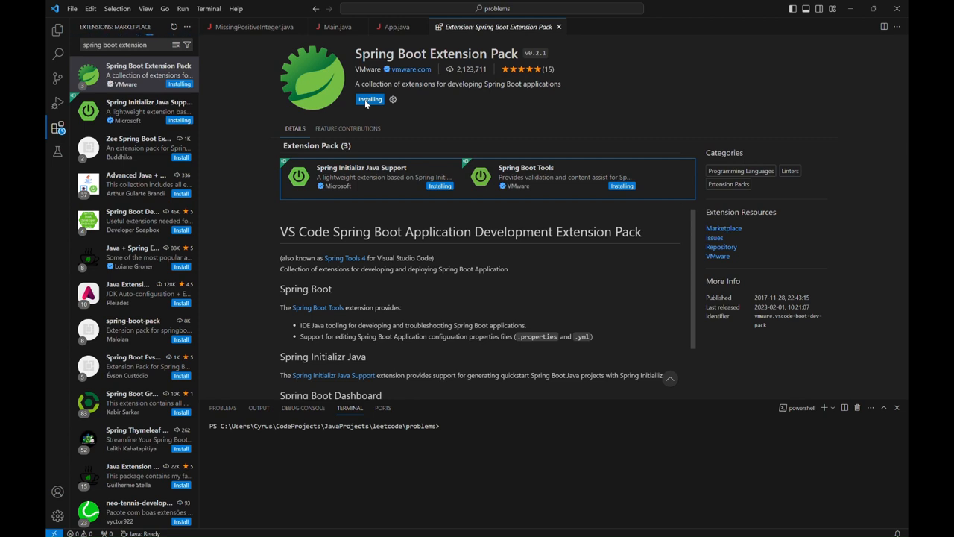
mouse_move(77, 26)
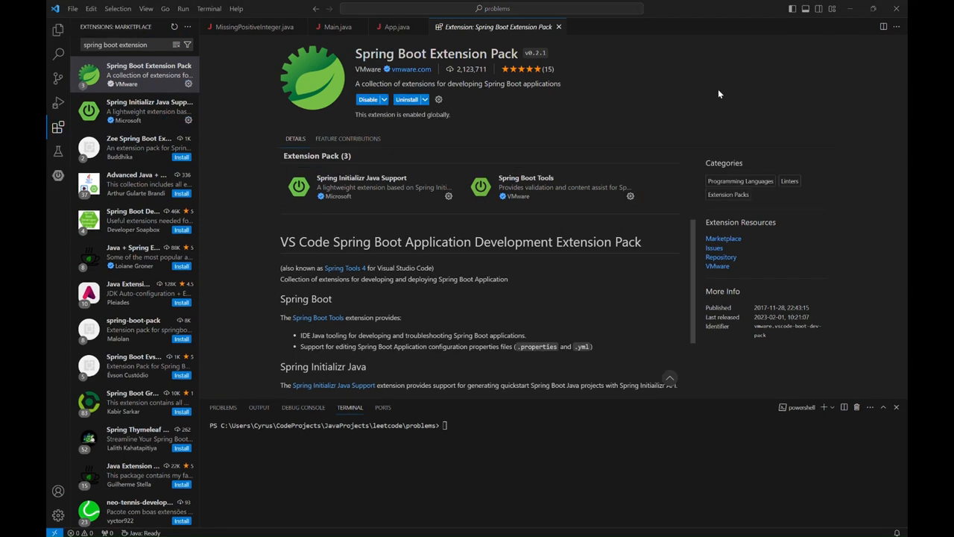
mouse_move(580, 146)
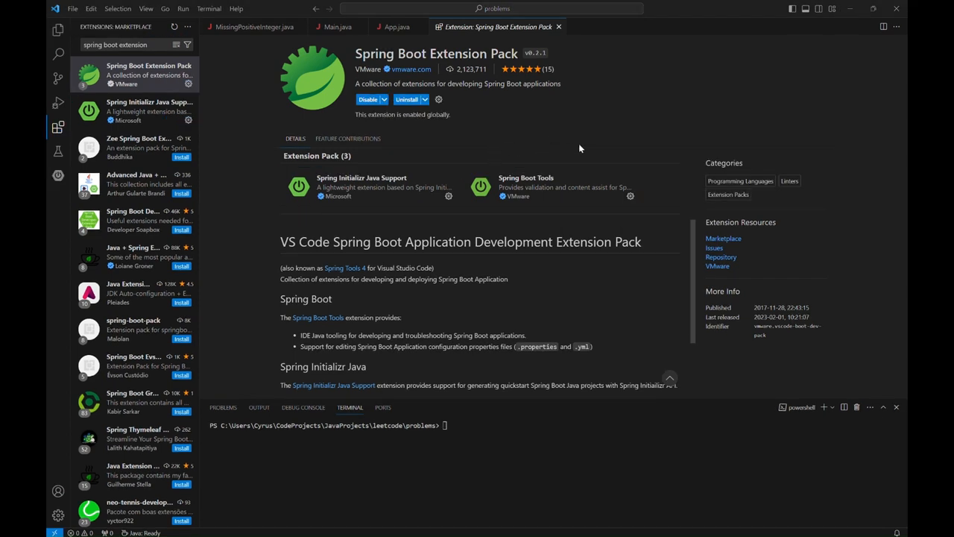
- Review the pack's sub-extensions: Spring Initializr Java Support and Zee Spring Boot Extension Pack Extended
scroll(down, 3)
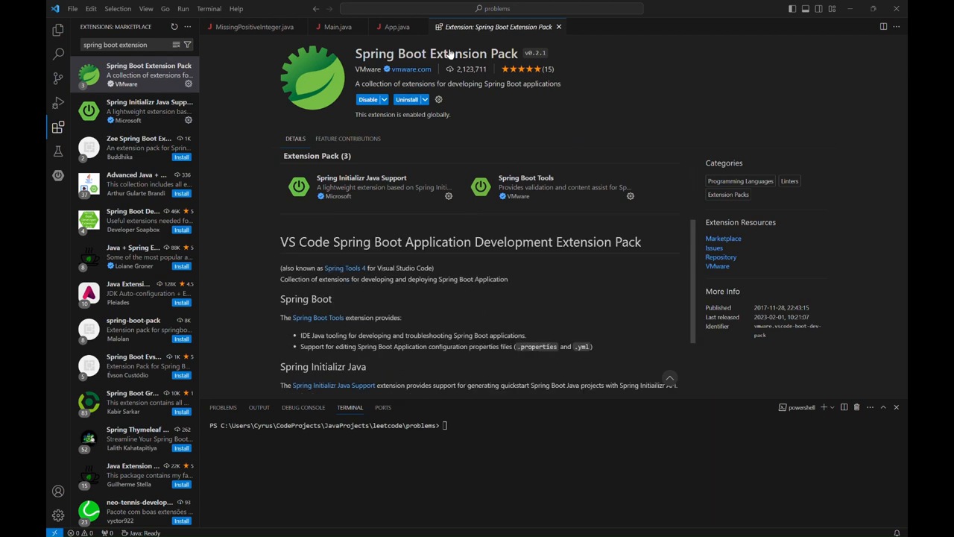
mouse_move(355, 197)
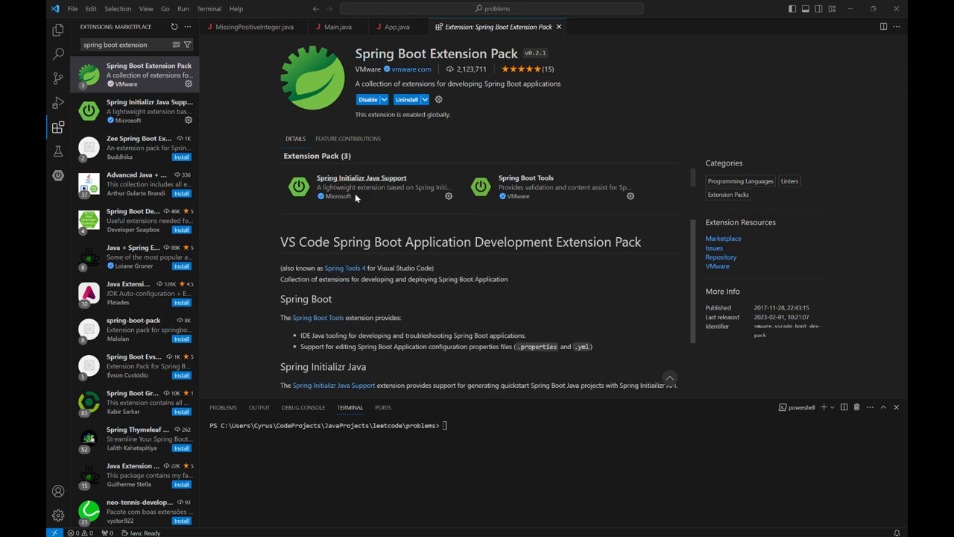
mouse_move(53, 78)
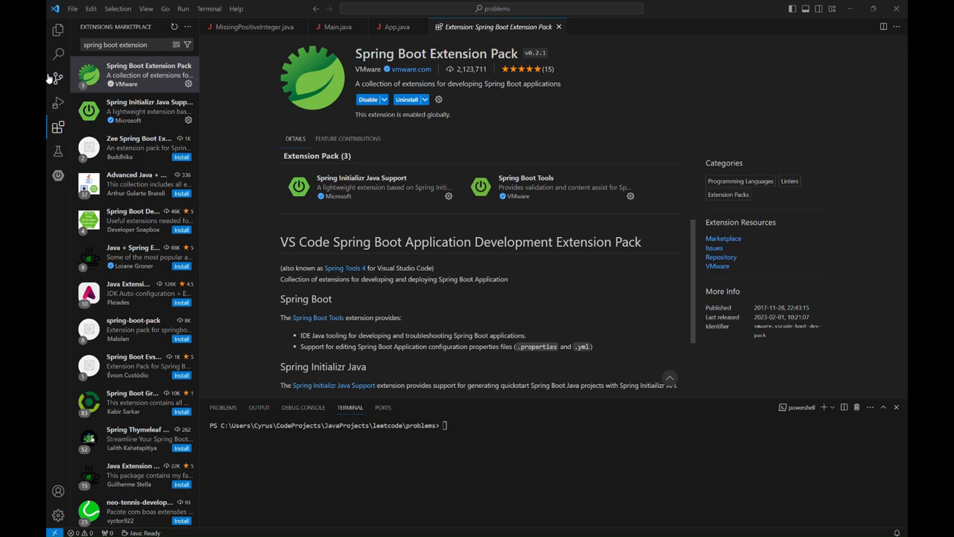
click(142, 111)
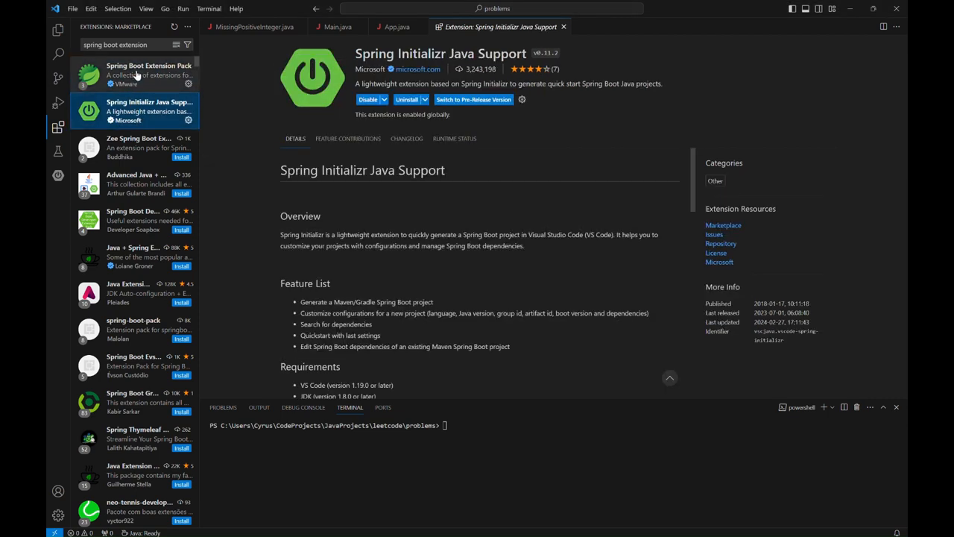
click(142, 66)
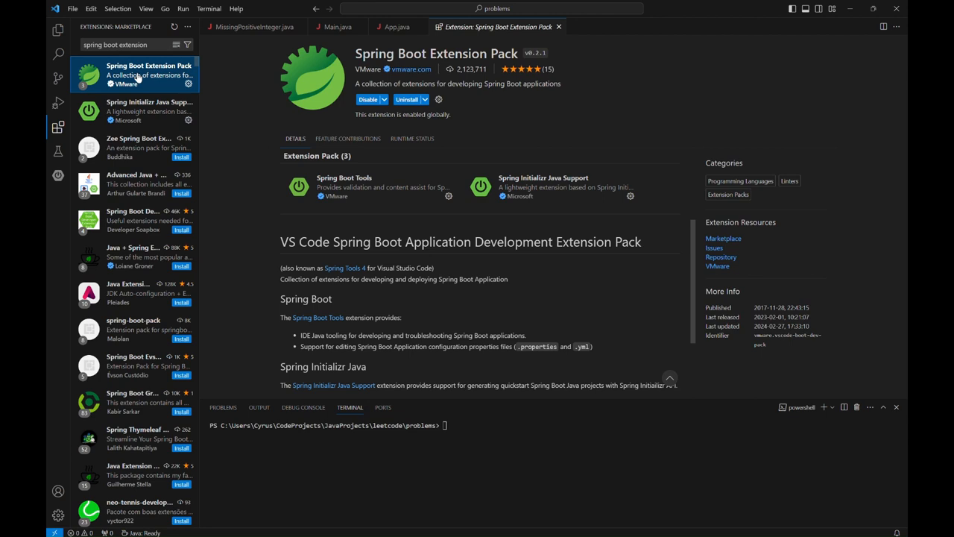
mouse_move(141, 141)
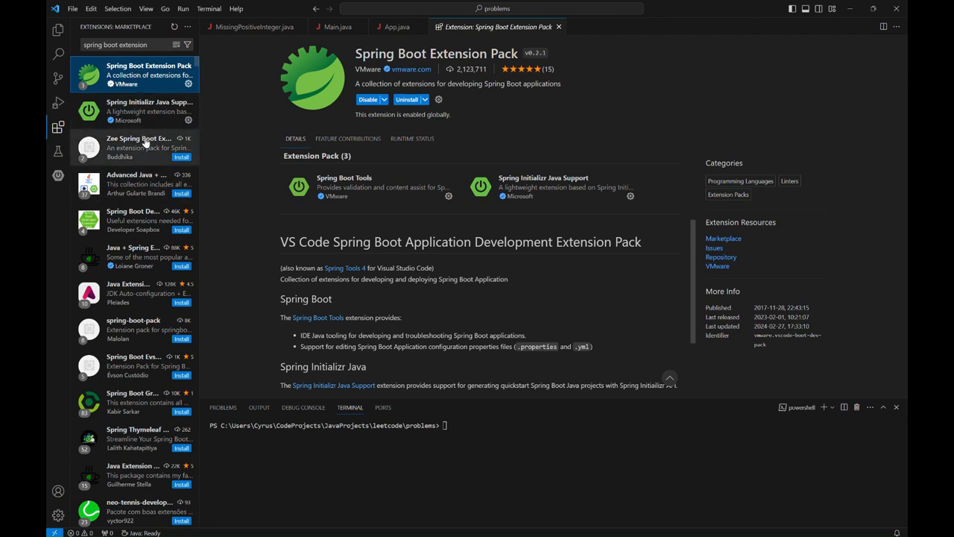
click(140, 147)
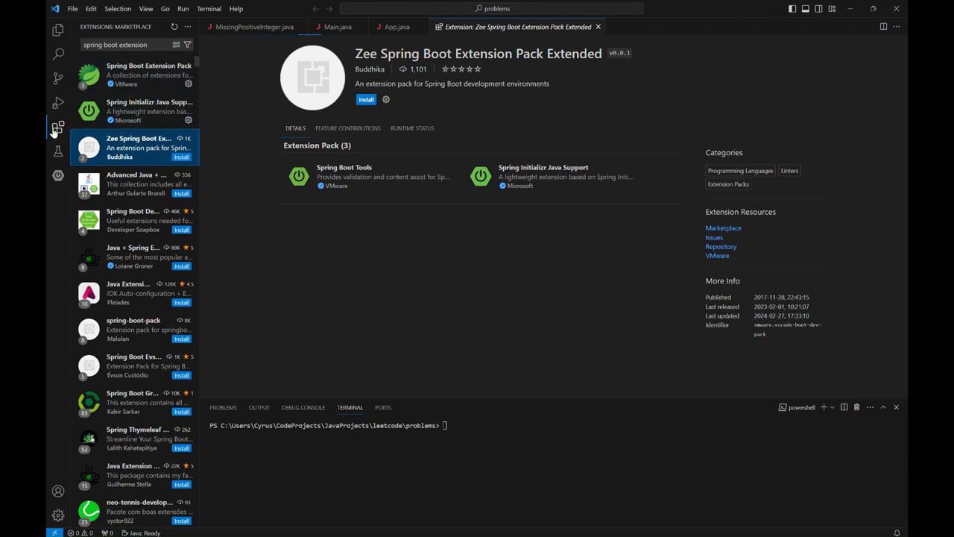
- Toggle the Extensions side panel off and back on to list the installed extensions
click(55, 131)
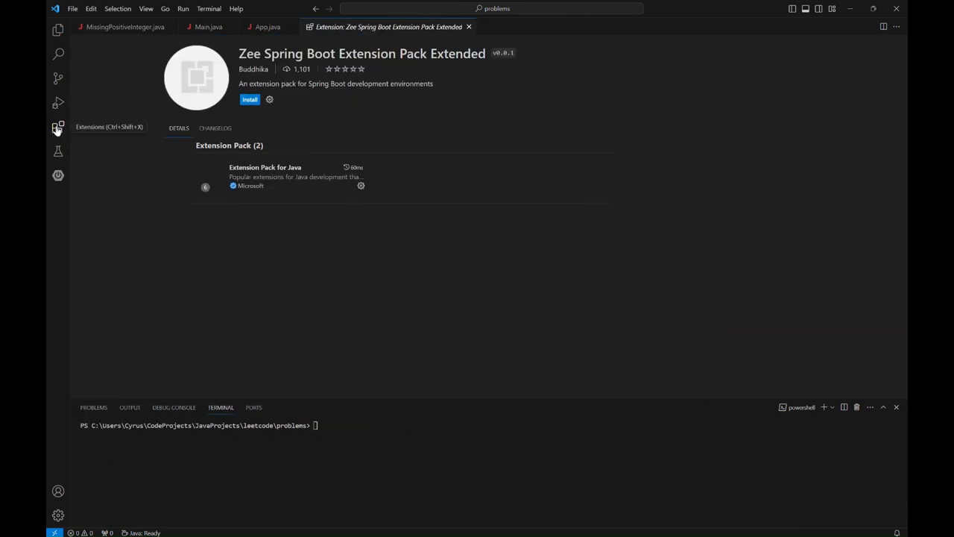
click(57, 127)
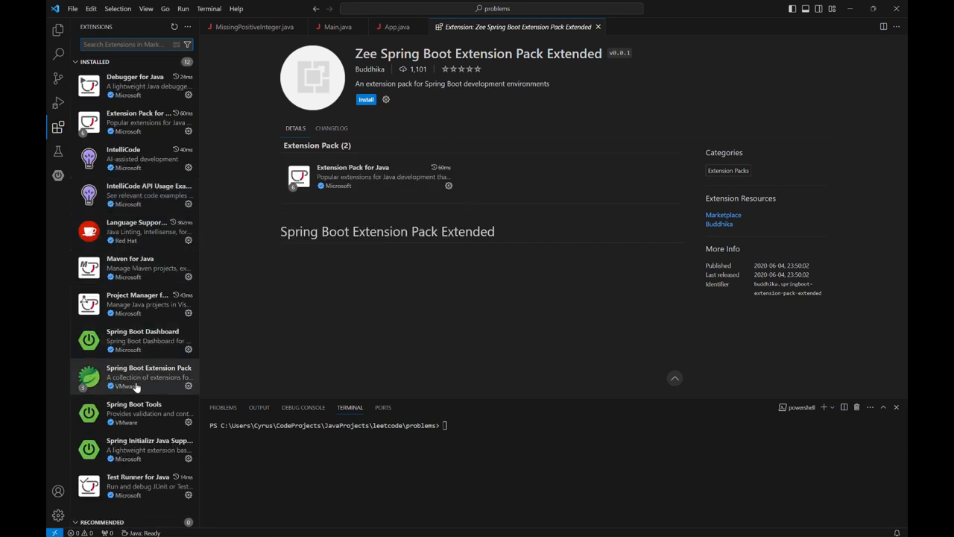
- Review the installed Spring Boot Extension Pack, Tools and Initializr details, then return to App.java
click(135, 376)
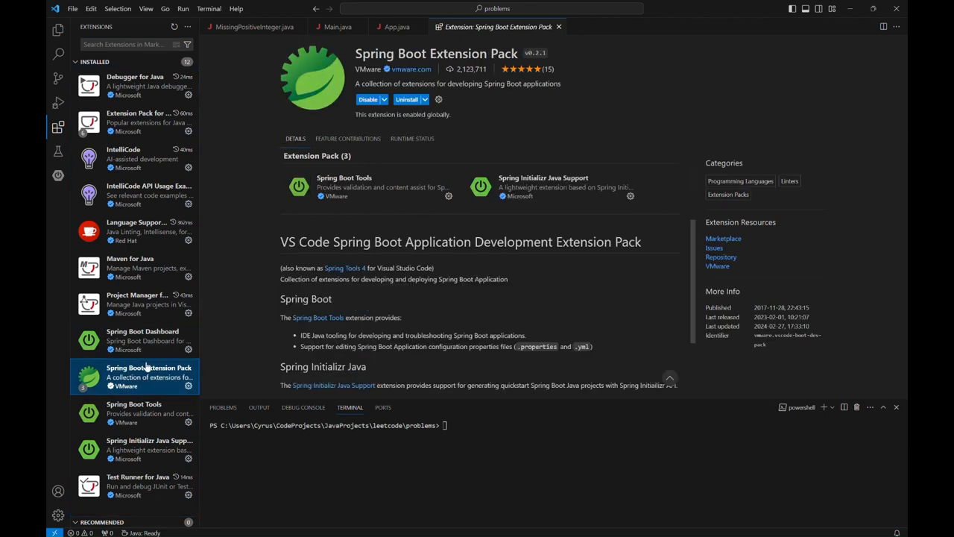
mouse_move(119, 376)
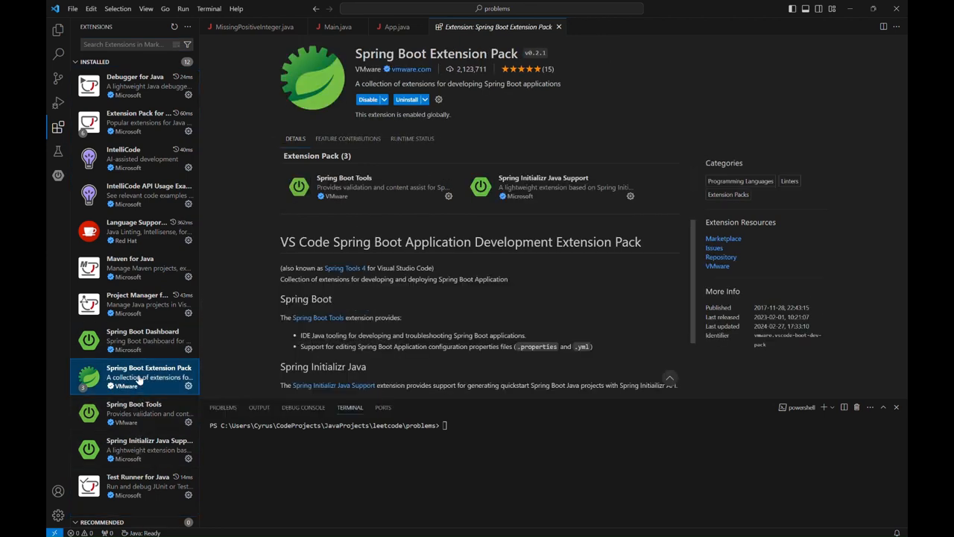
mouse_move(146, 332)
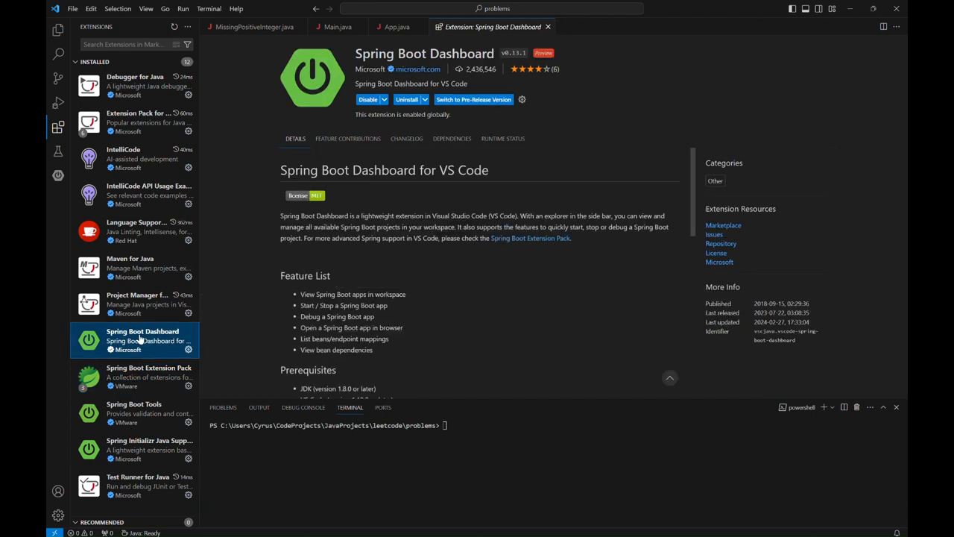
click(142, 413)
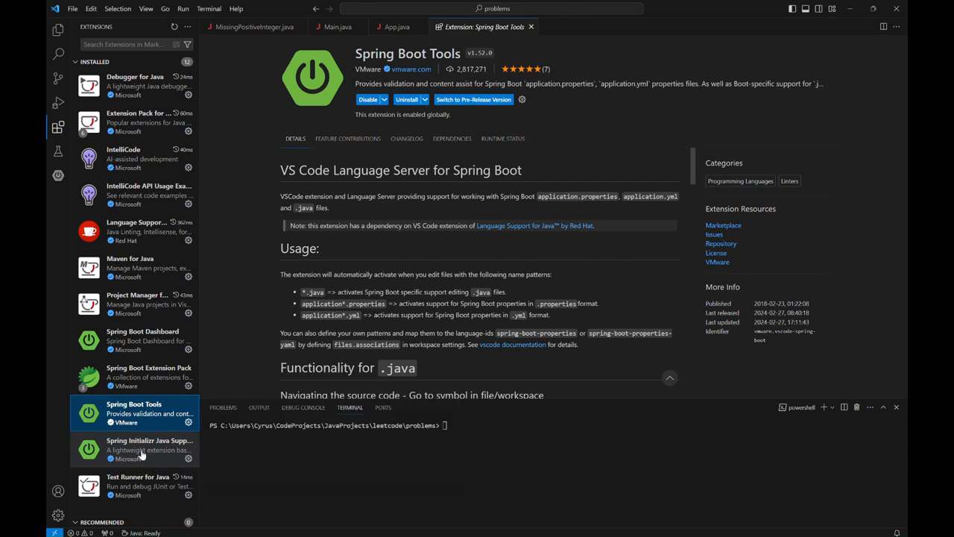
click(137, 449)
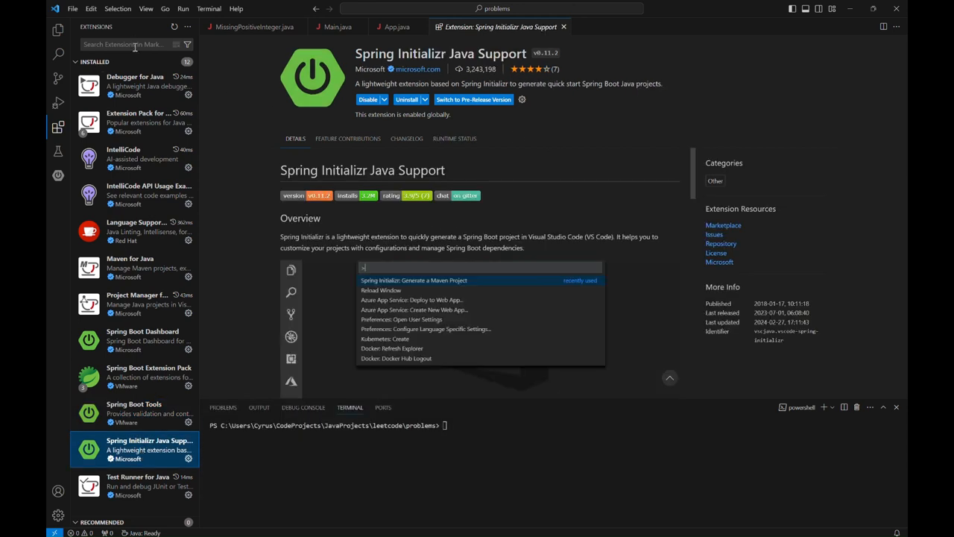
click(397, 27)
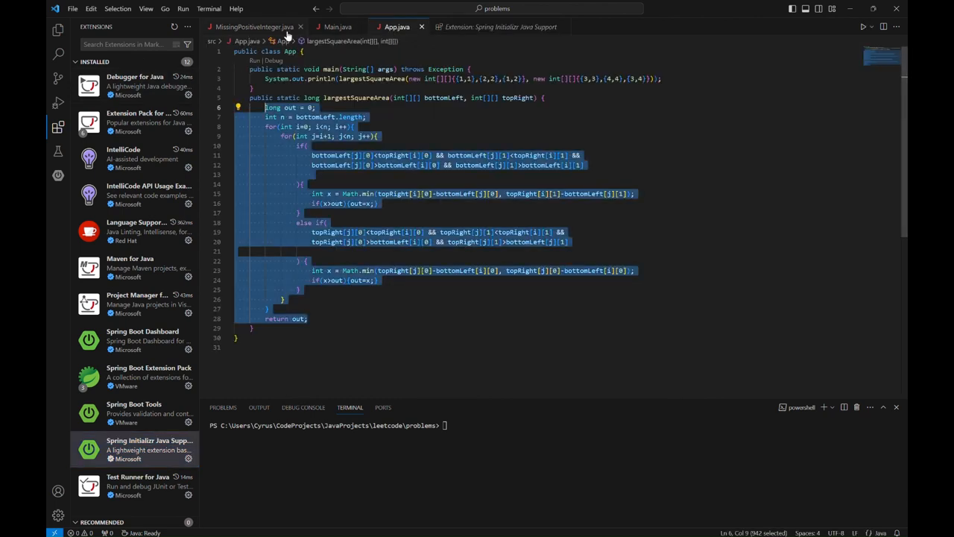
- Switch the editor to MissingPositiveInteger.java
click(253, 27)
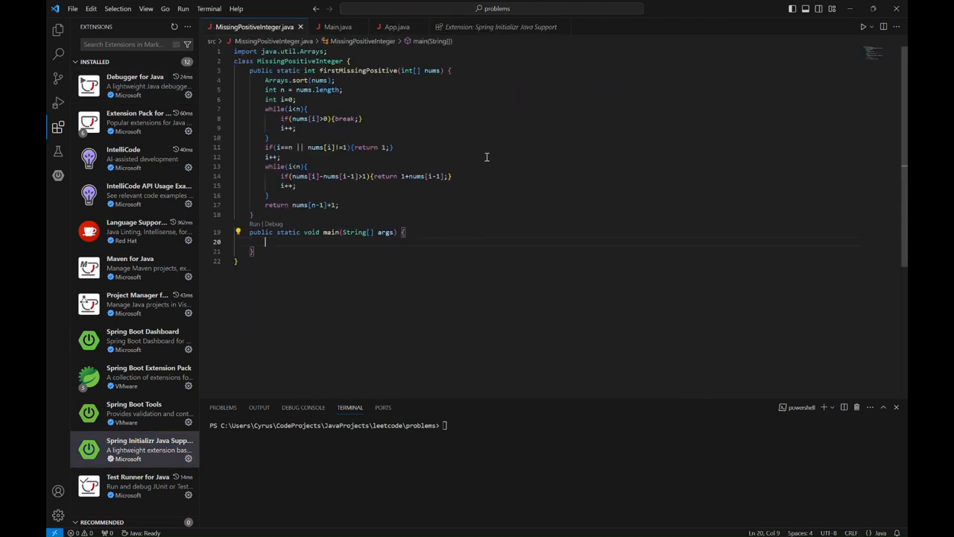
mouse_move(556, 116)
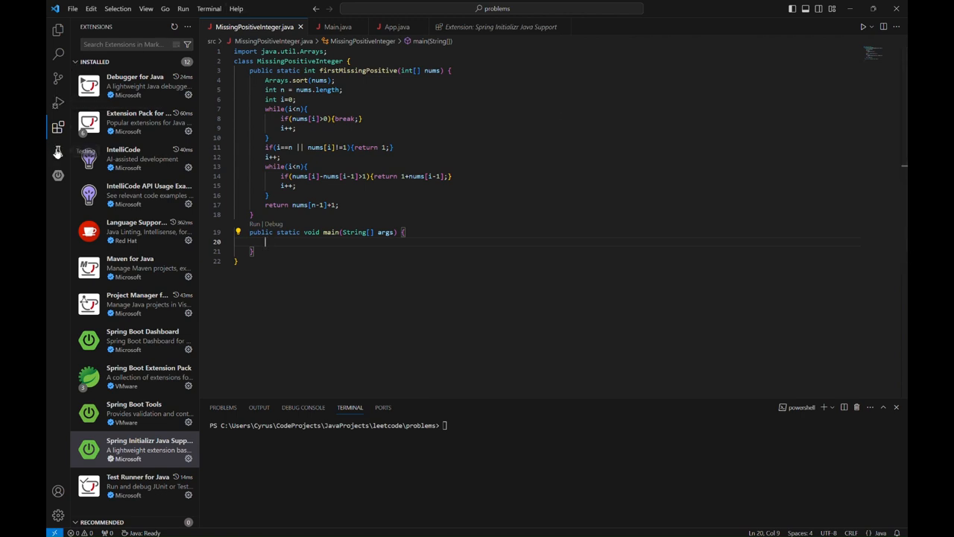
mouse_move(155, 131)
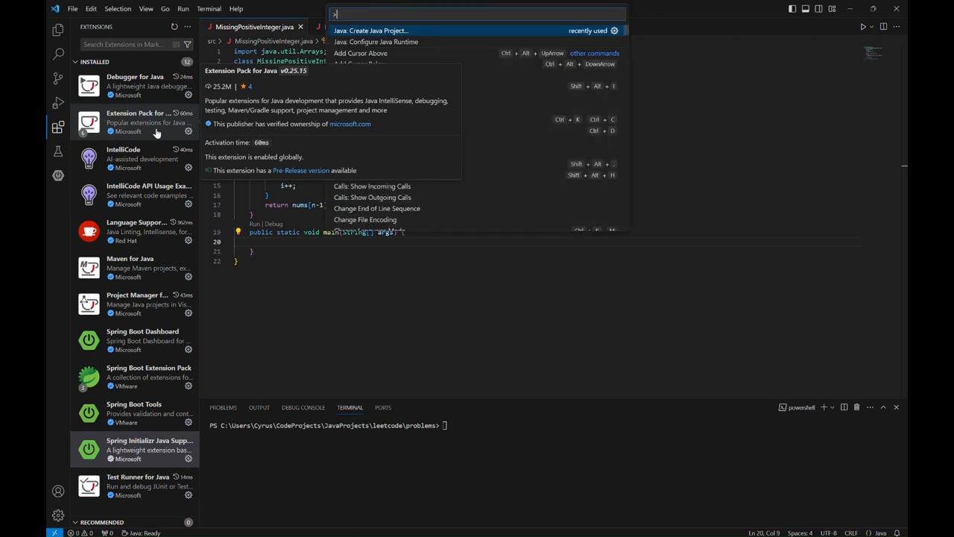
mouse_move(441, 178)
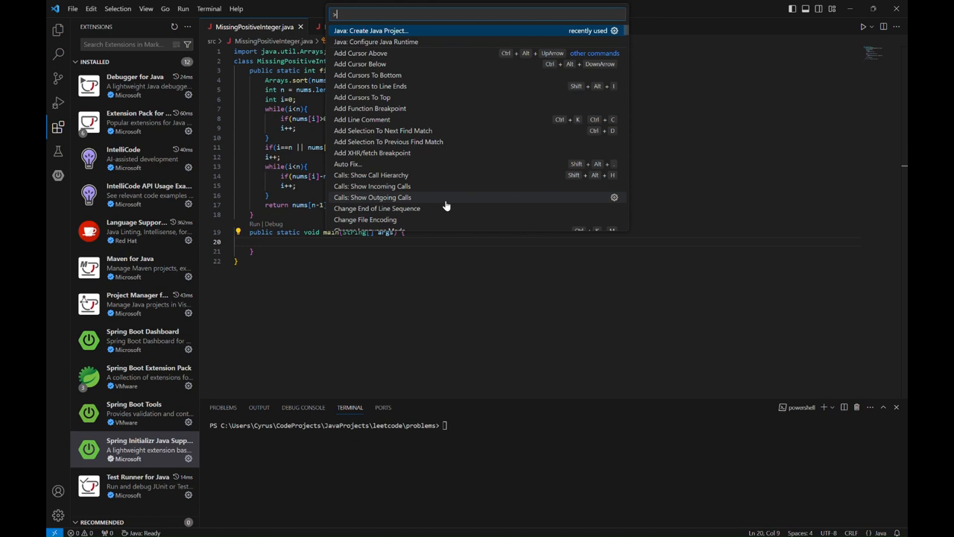
- Start a new Java project as a Spring Boot project with a Maven build
click(392, 30)
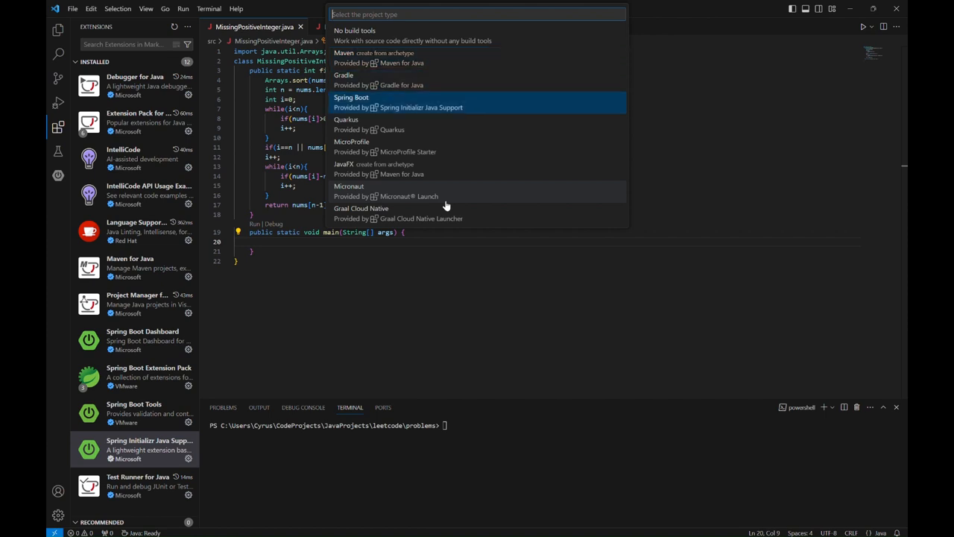
mouse_move(446, 201)
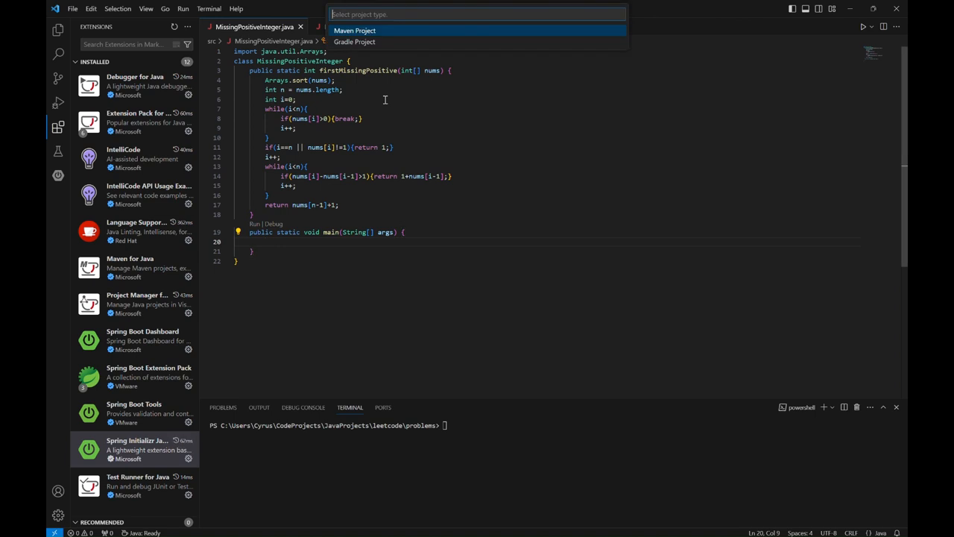
click(367, 28)
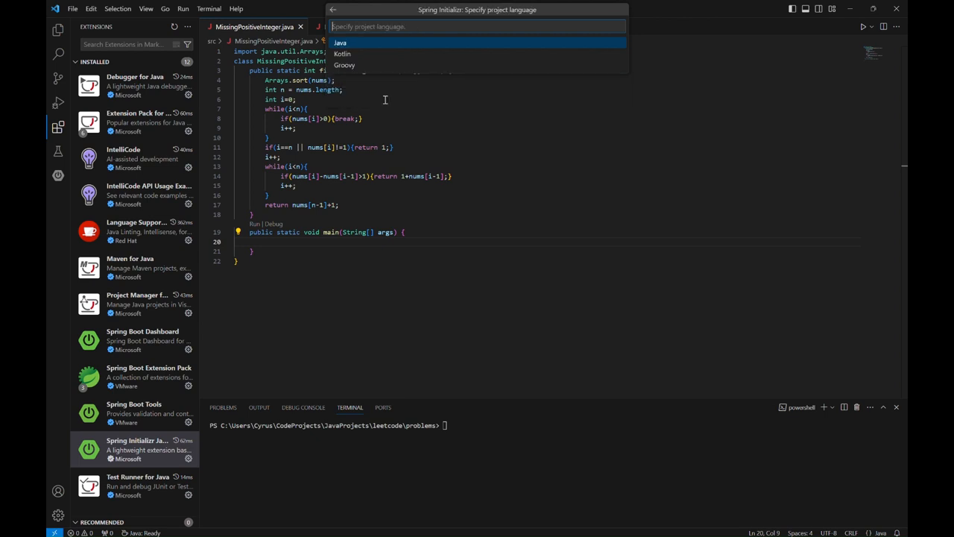
- Choose Java language, artifact id 'demo' and Jar packaging for the Spring Boot project
click(346, 41)
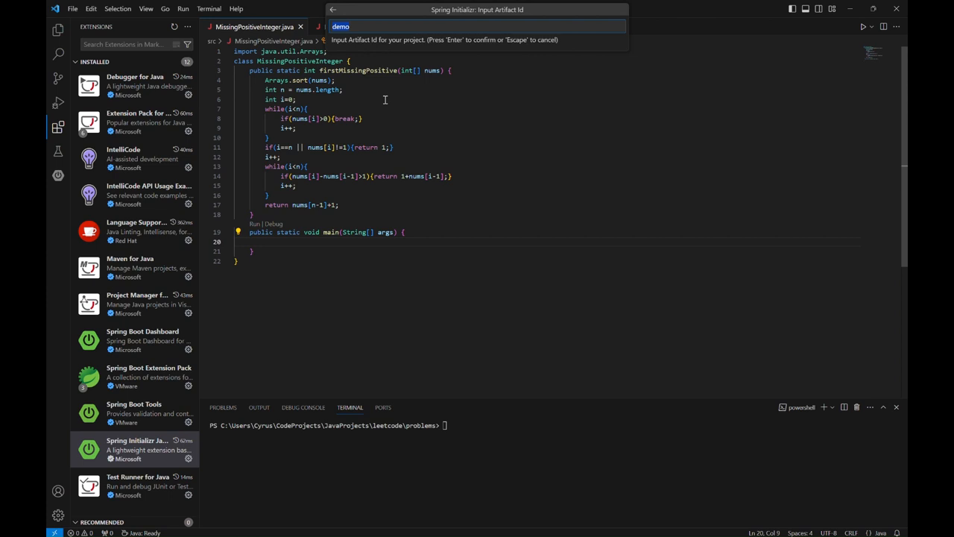
key(Enter)
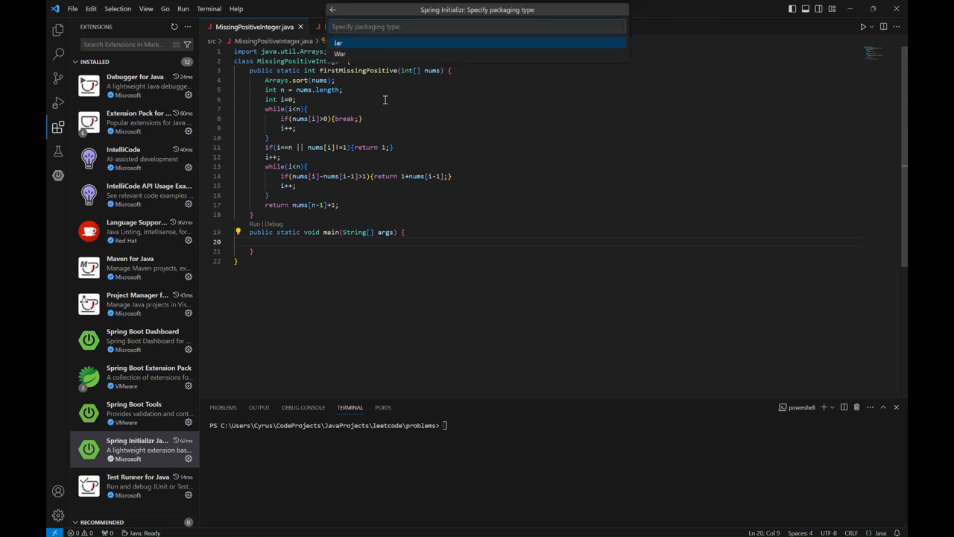
click(337, 42)
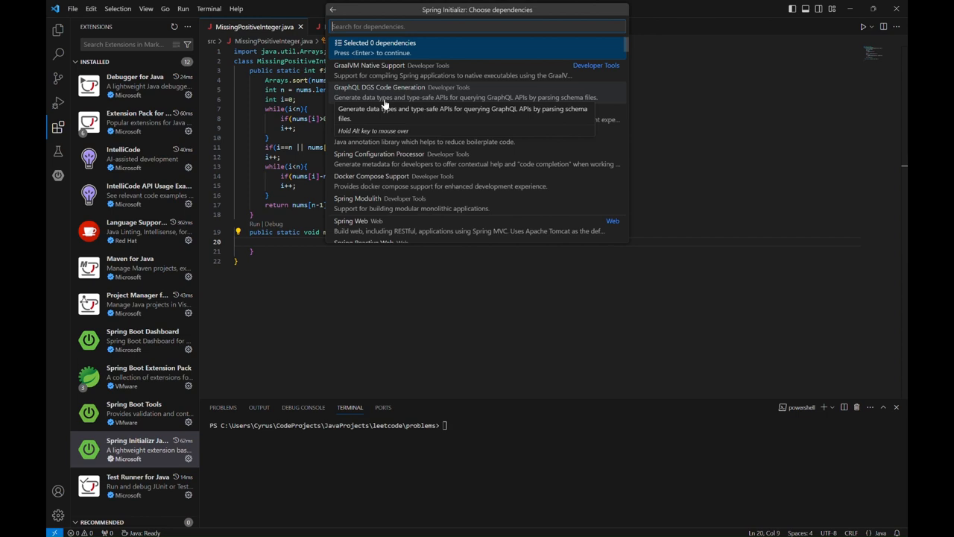
- Add Spring Web as the single dependency and confirm the selection
text(web)
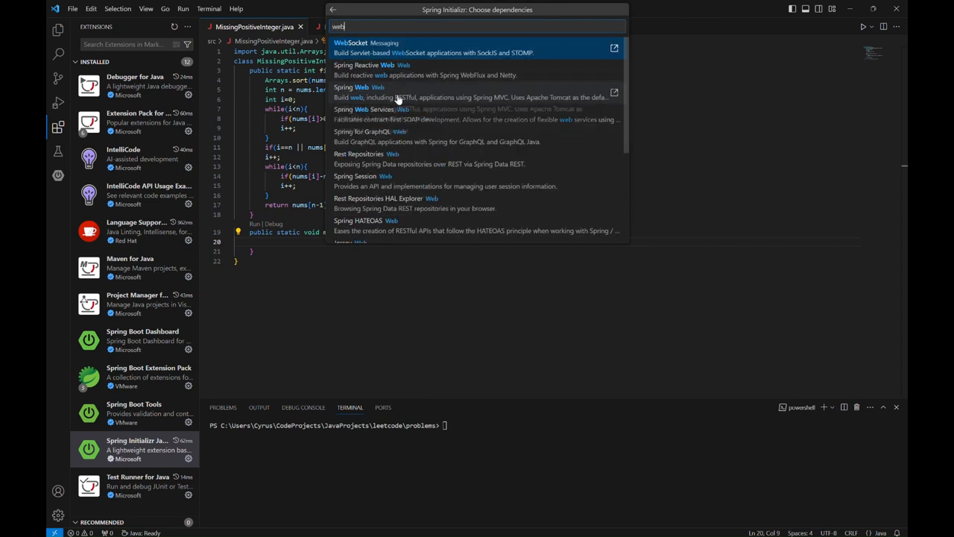
mouse_move(382, 89)
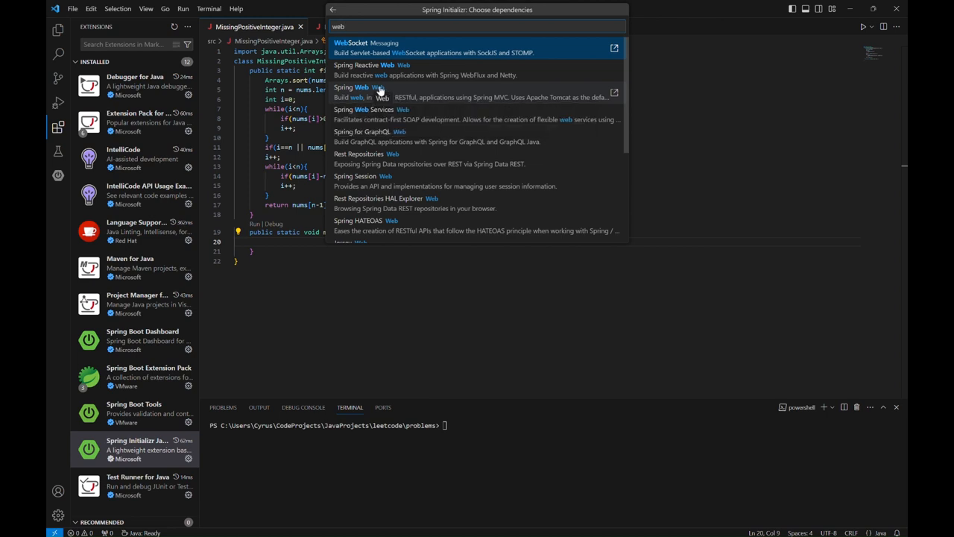
click(349, 92)
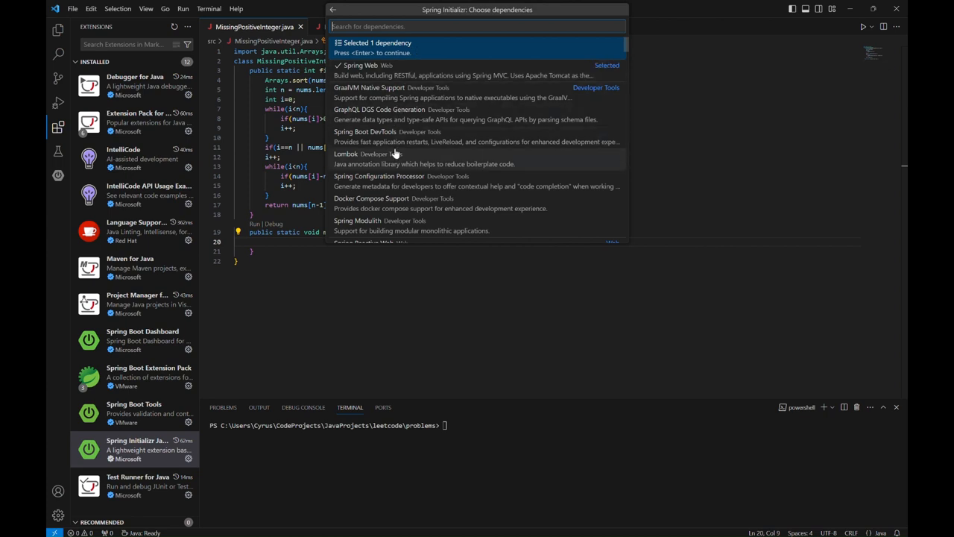
mouse_move(452, 93)
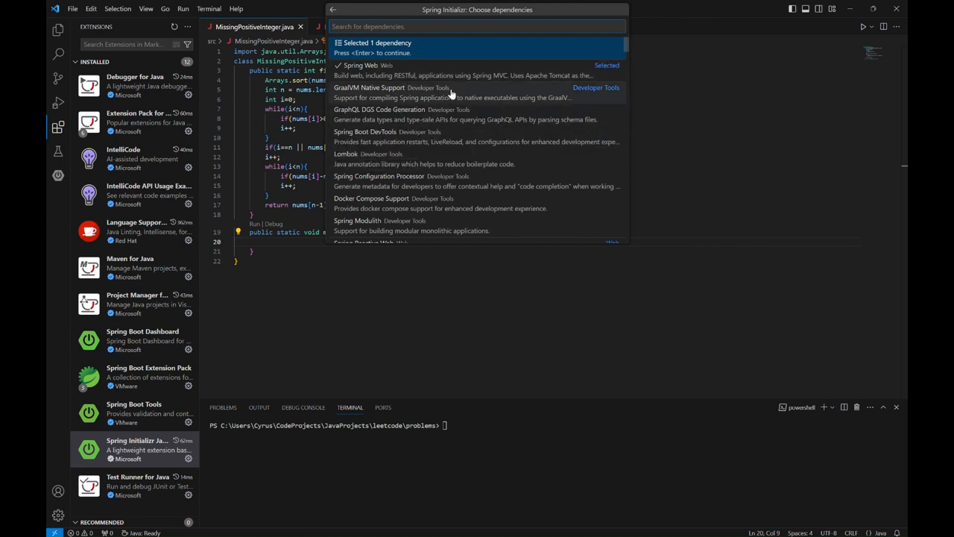
mouse_move(429, 54)
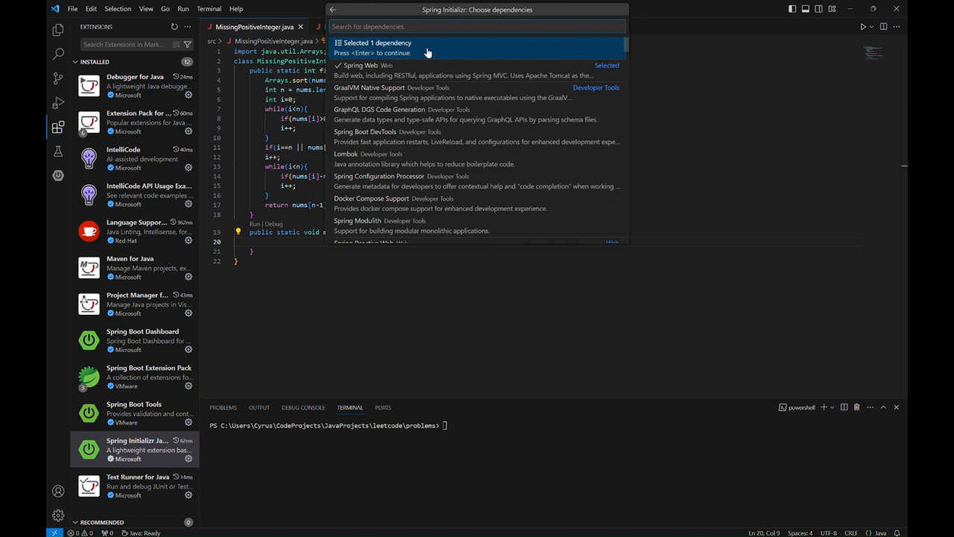
key(Enter)
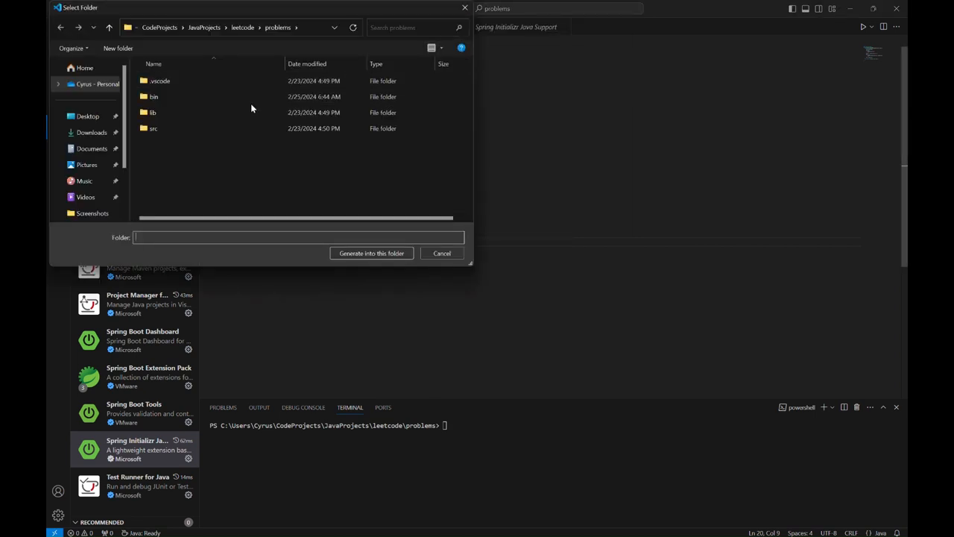
mouse_move(229, 56)
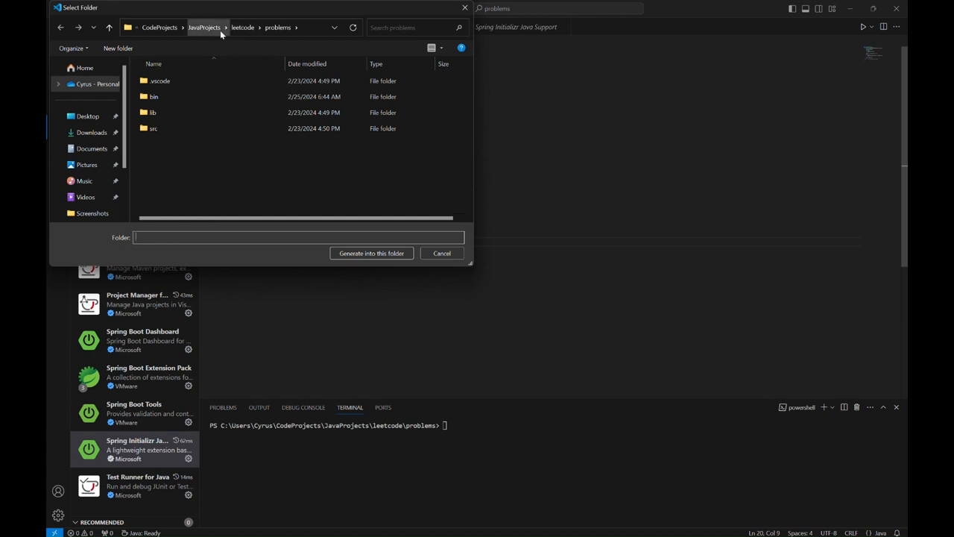
mouse_move(214, 30)
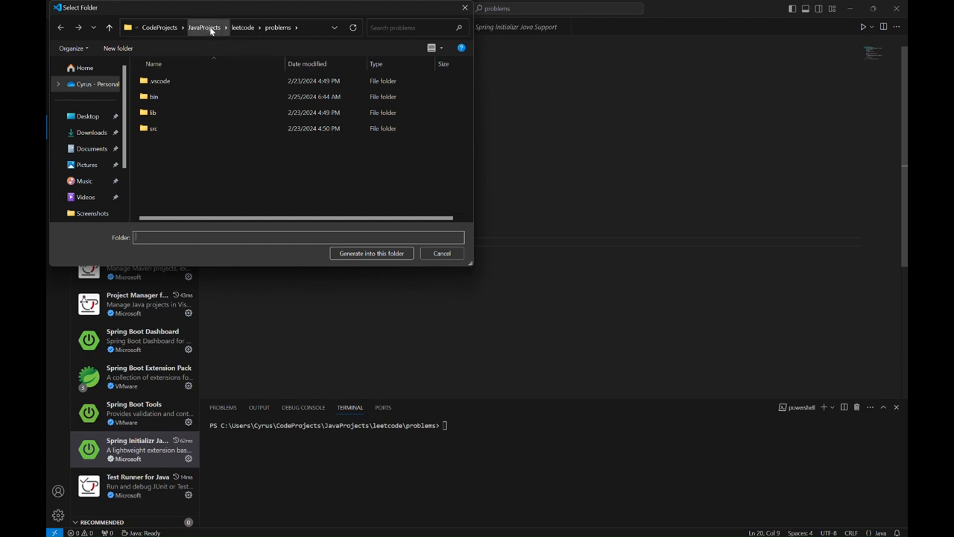
- Generate the demo project into the JavaProjects folder under CodeProjects
click(206, 27)
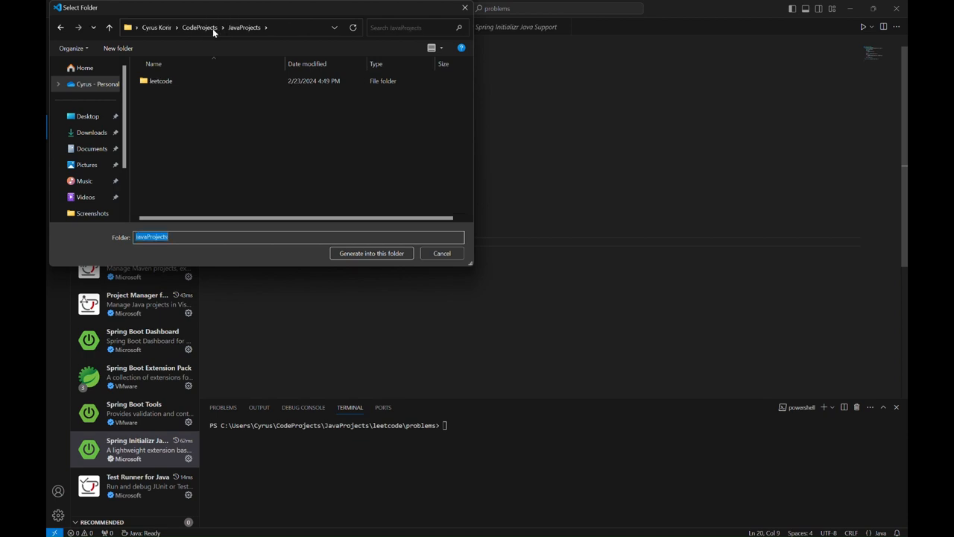
mouse_move(218, 80)
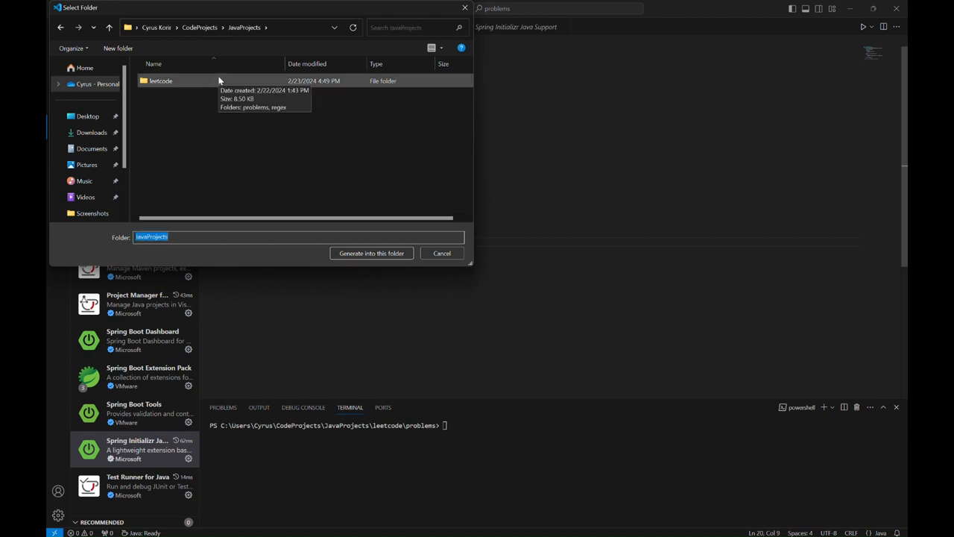
mouse_move(227, 73)
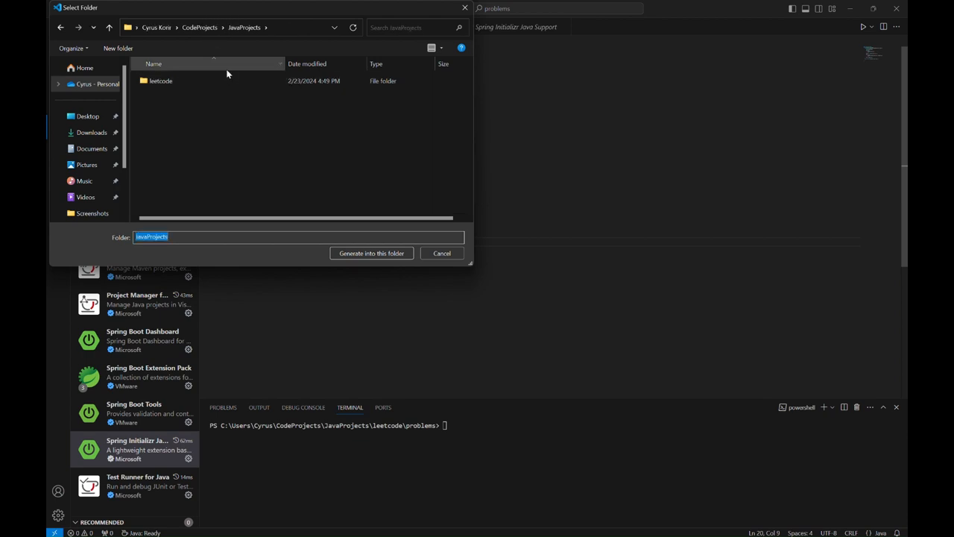
click(200, 27)
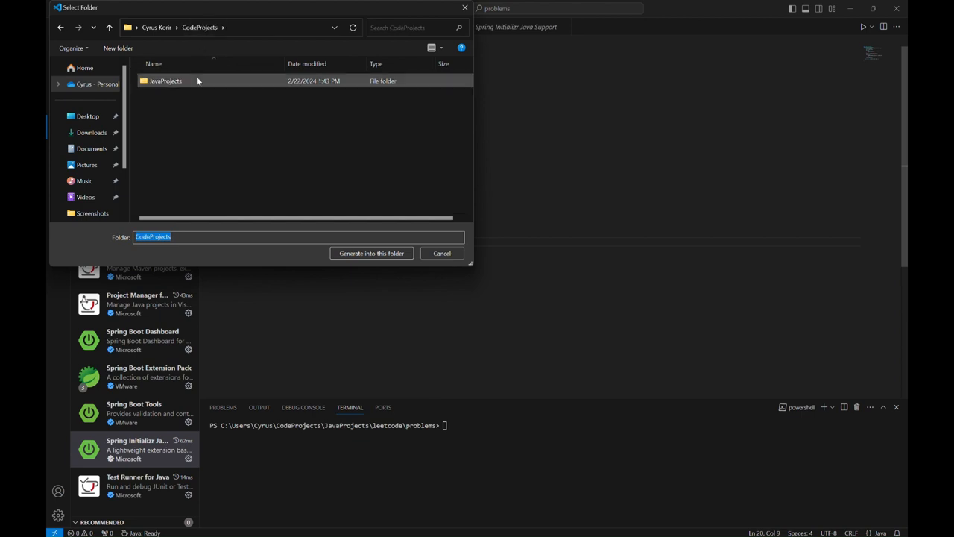
click(167, 80)
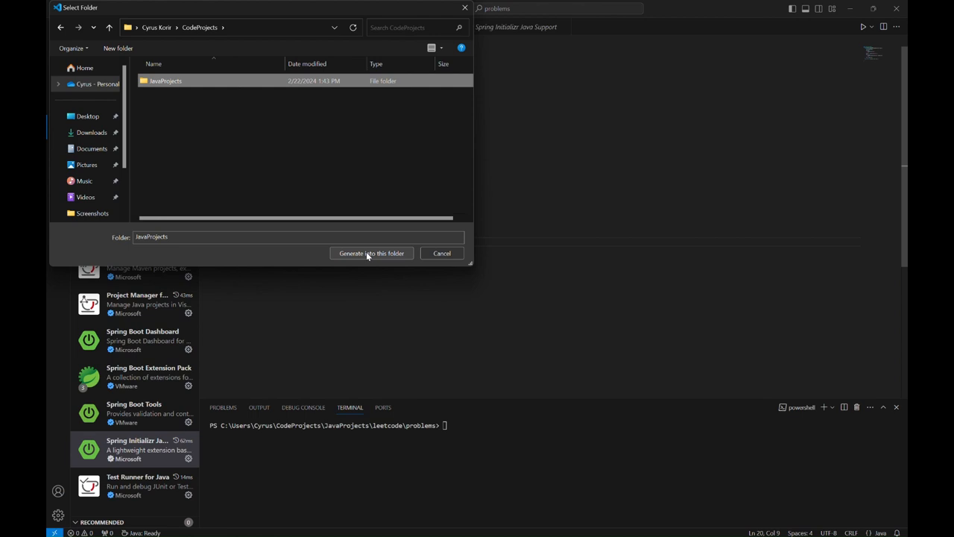
click(371, 254)
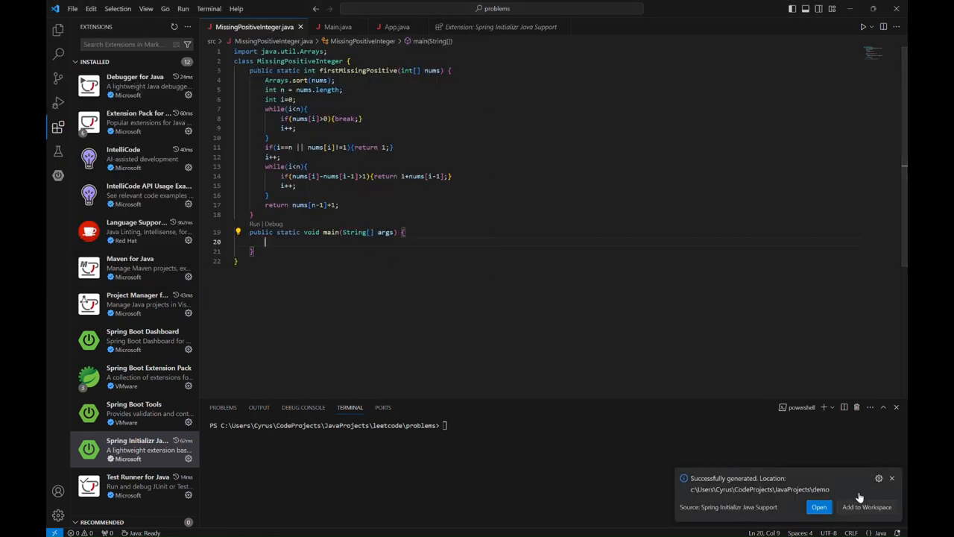
- Open the generated demo project in a new window and expand src/main in the Explorer
click(820, 507)
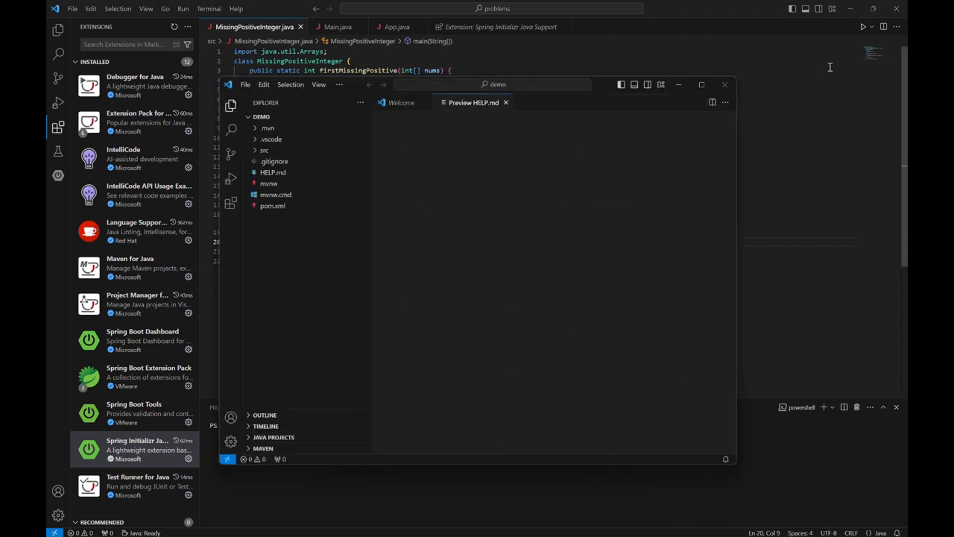
click(725, 84)
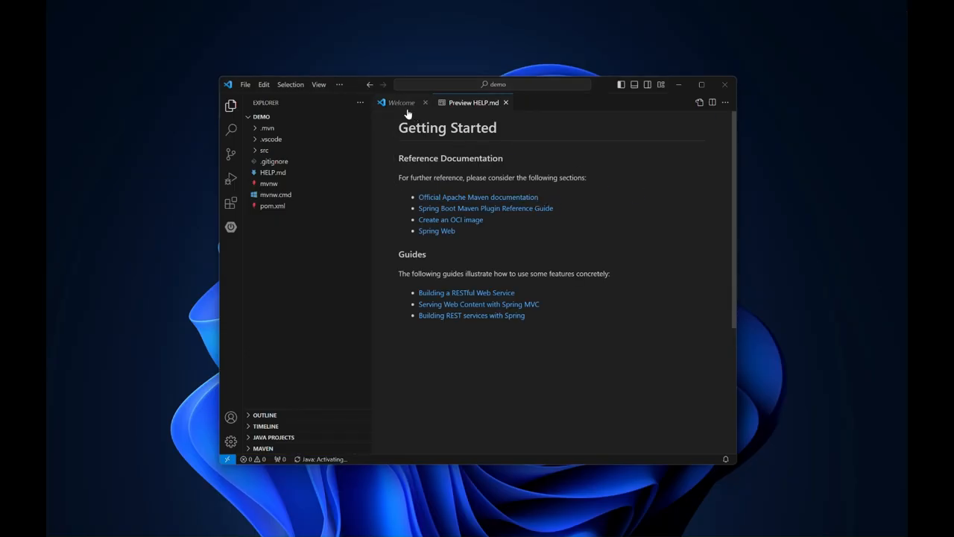
click(400, 101)
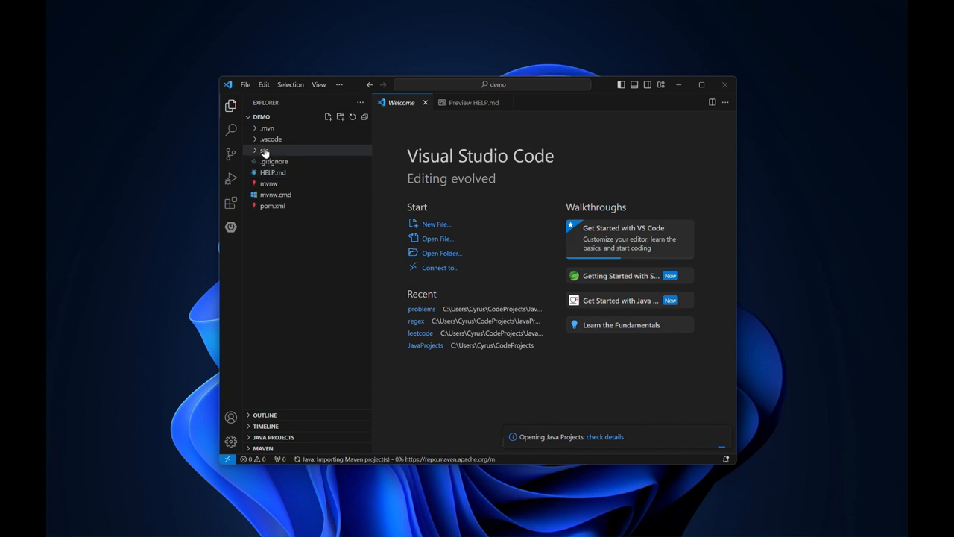
click(264, 149)
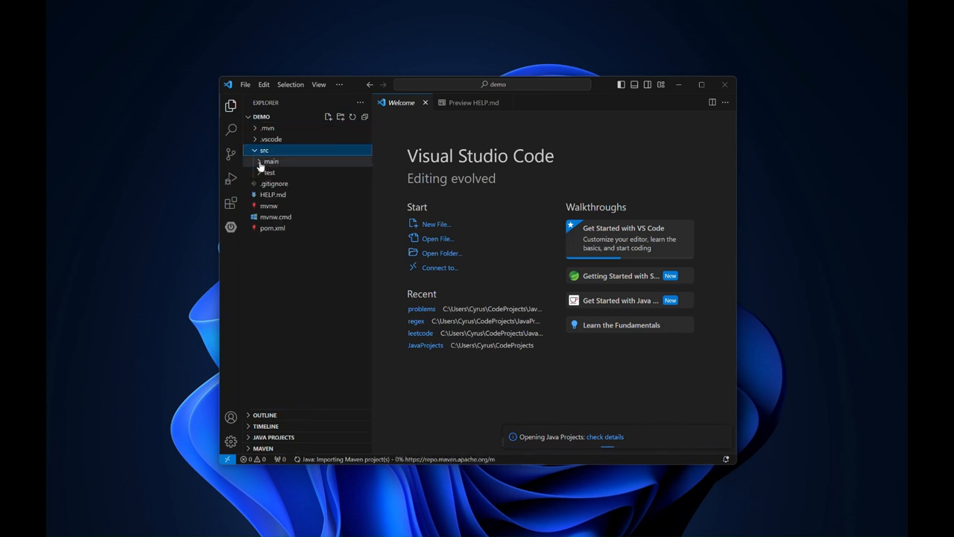
click(270, 161)
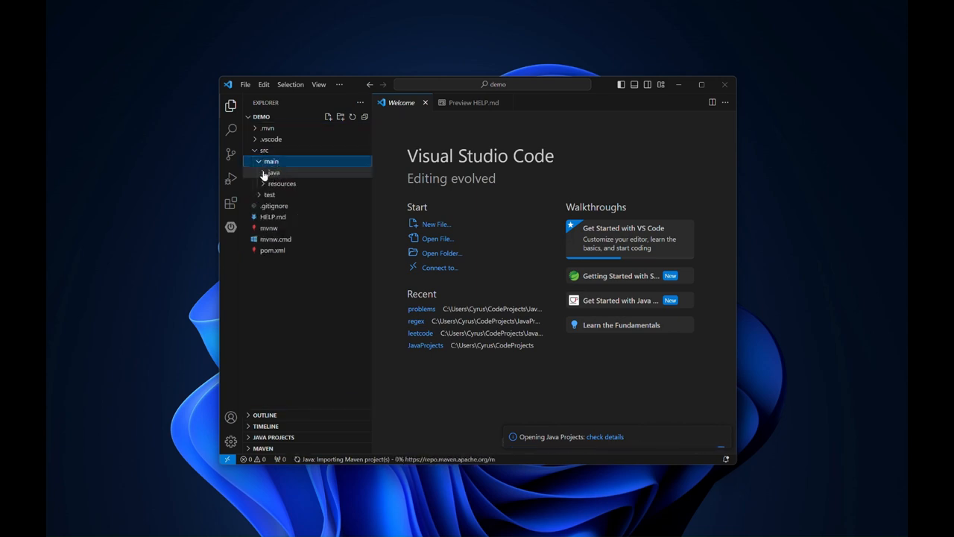
- Expand the java folder to the com.example.demo package and show DemoApplication.java
double_click(304, 183)
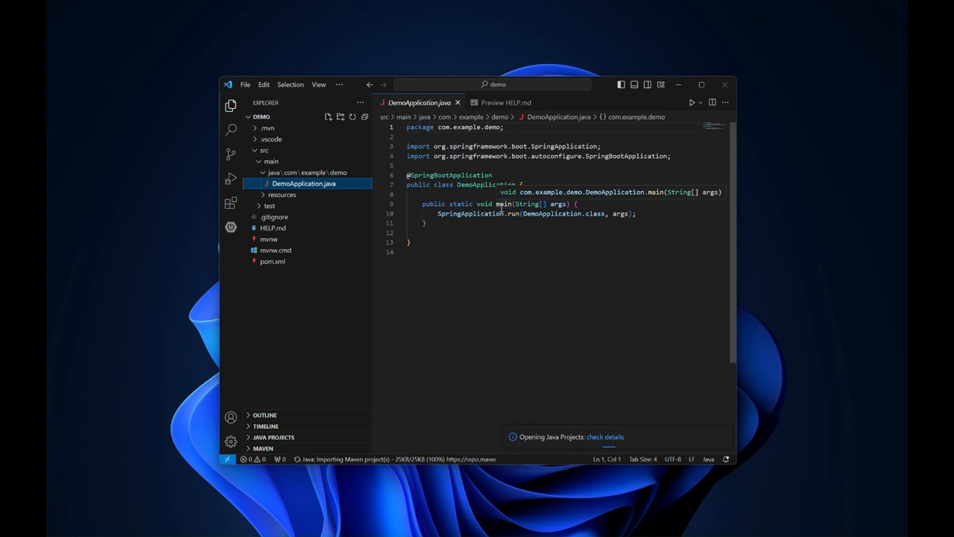
mouse_move(666, 200)
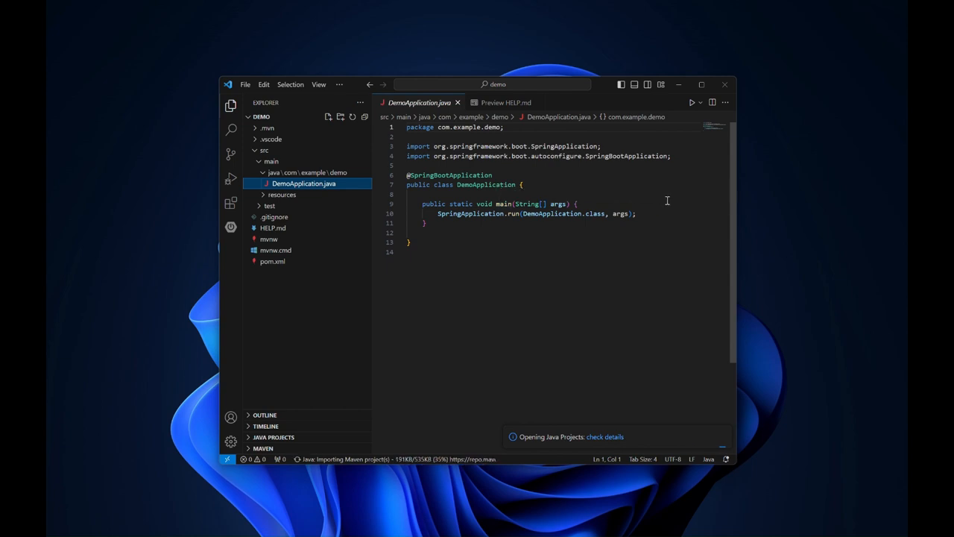